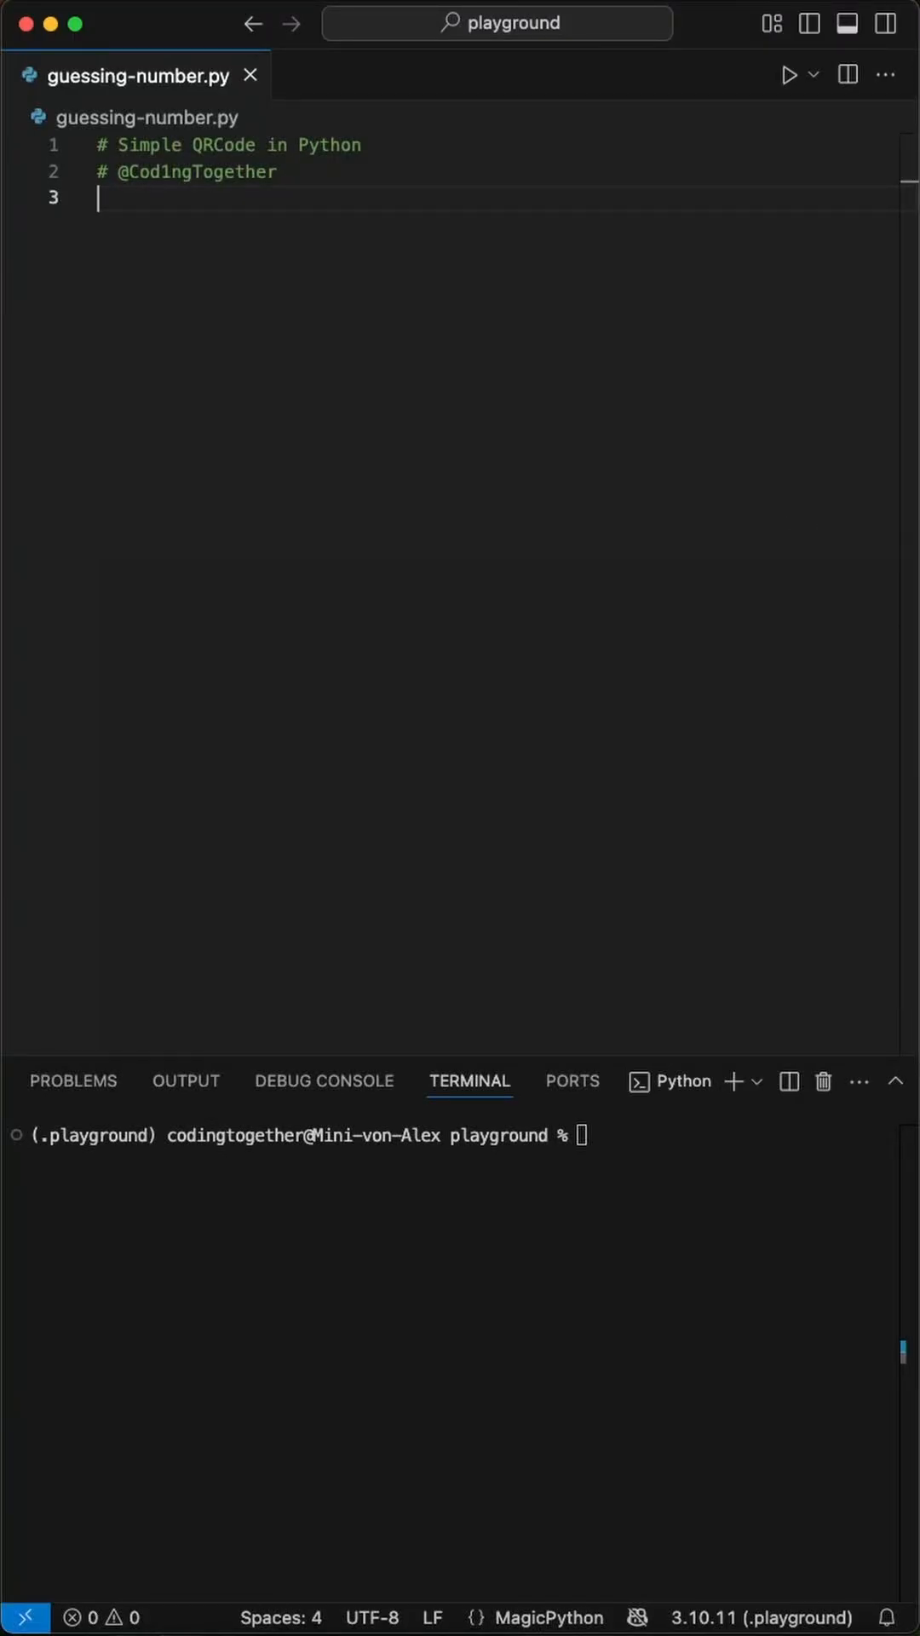
Step: Import qrcode and PIL Image, then install qrcode and pillow with pip
{"action": "type", "text": "import qrcode"}
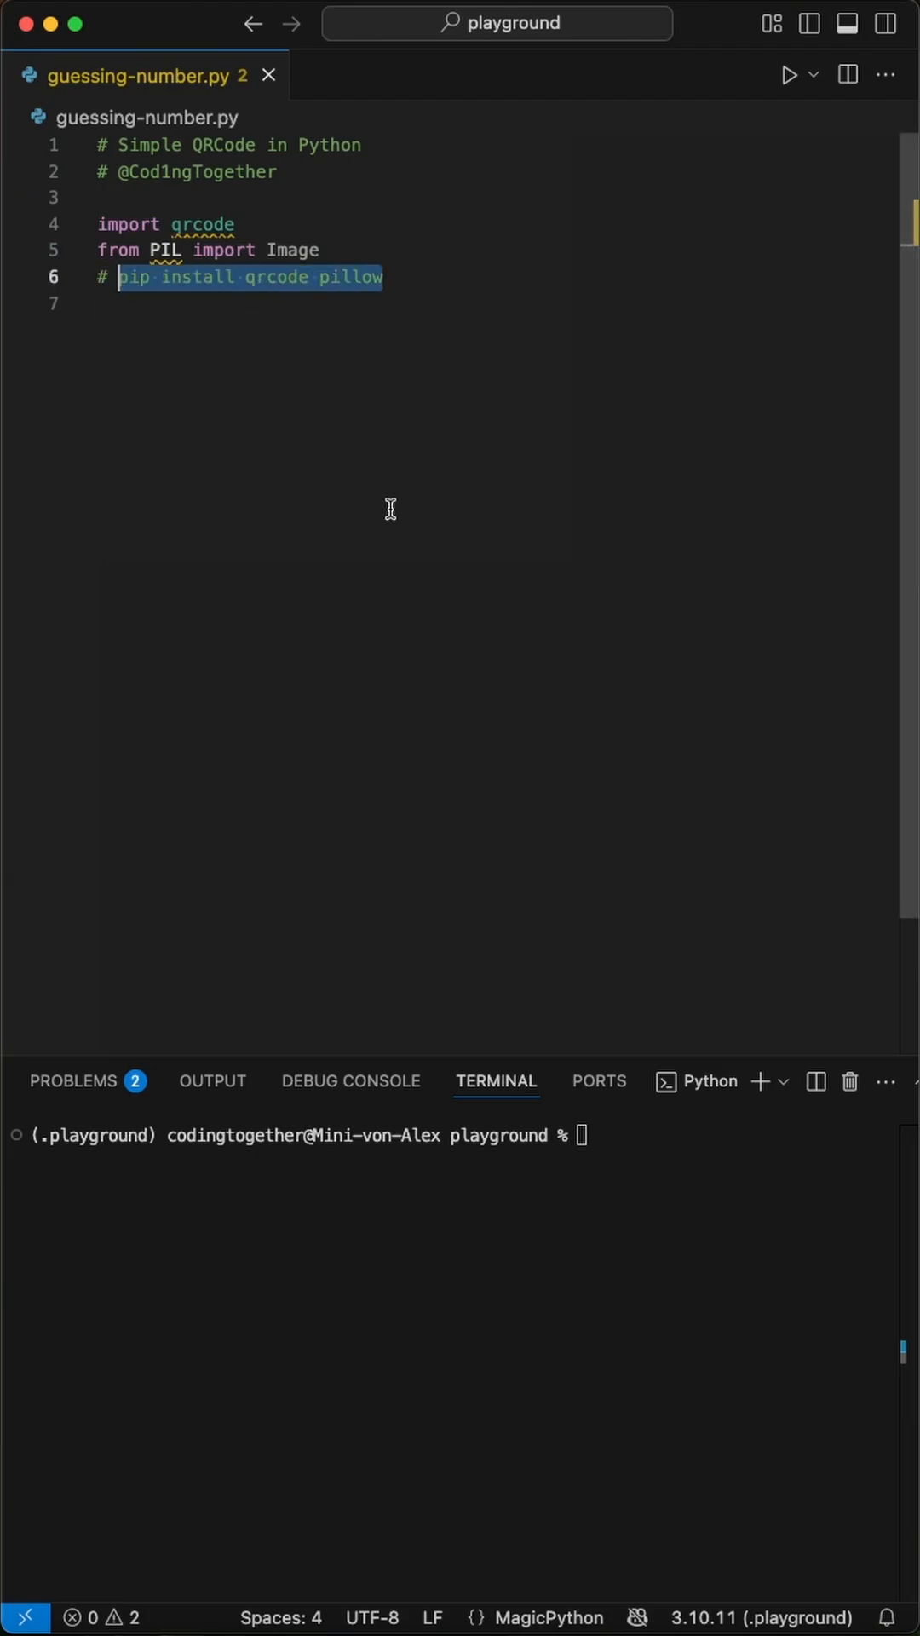
{"action": "type", "text": "pip install qrcode pillow"}
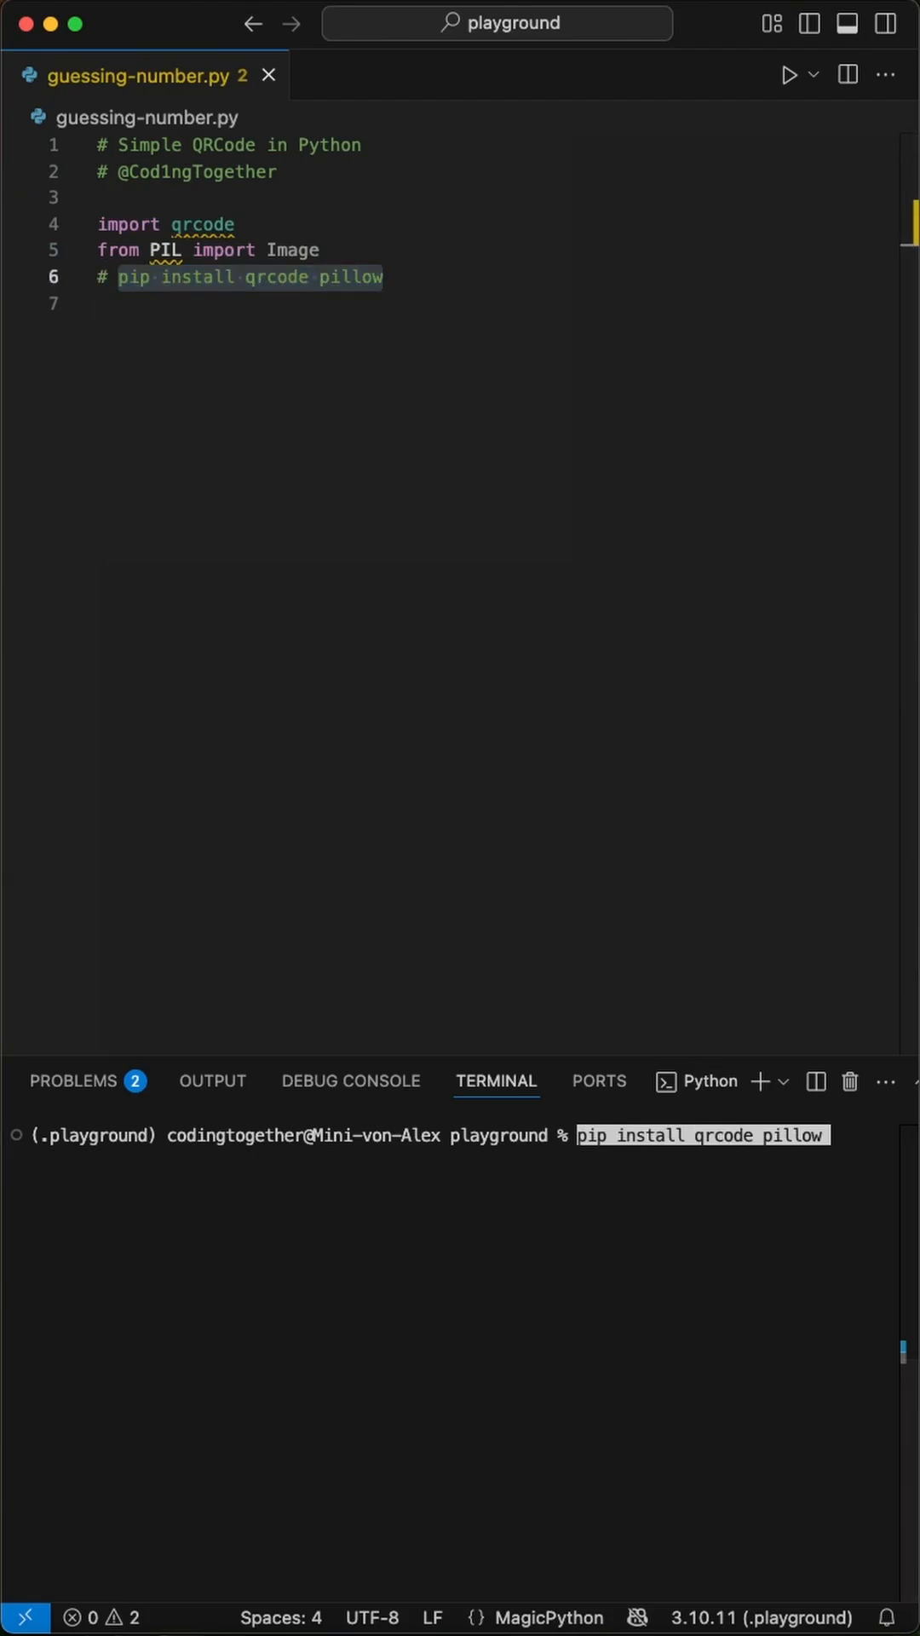
{"action": "key", "text": "Return"}
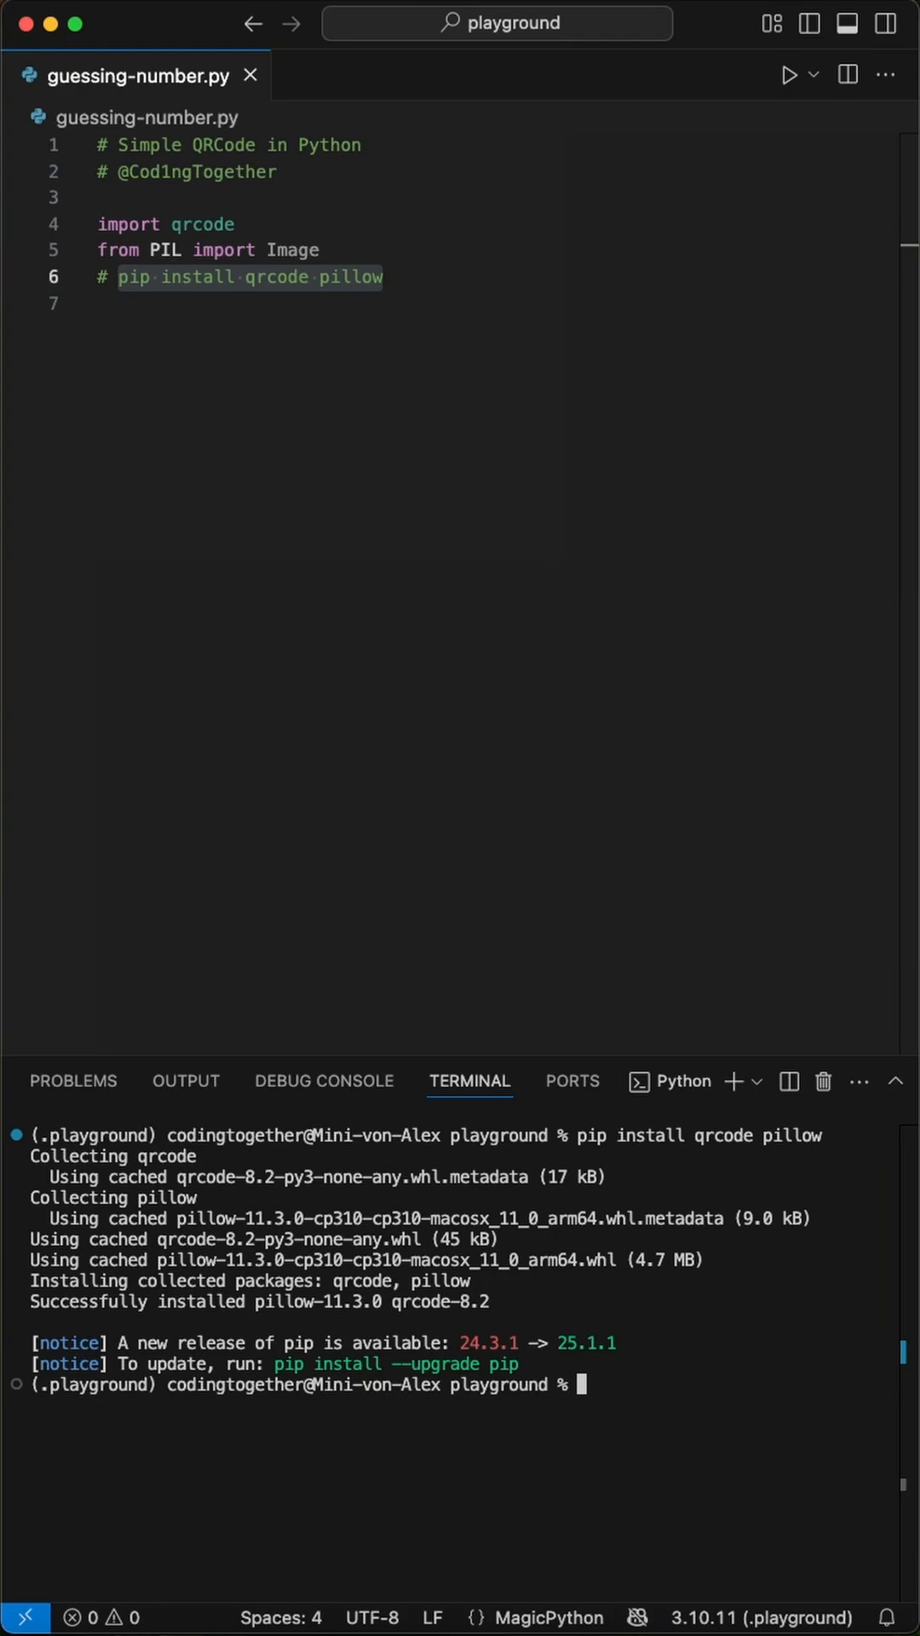
{"action": "type", "text": "data = \"https://www.tiktok.com/@codingtogether\""}
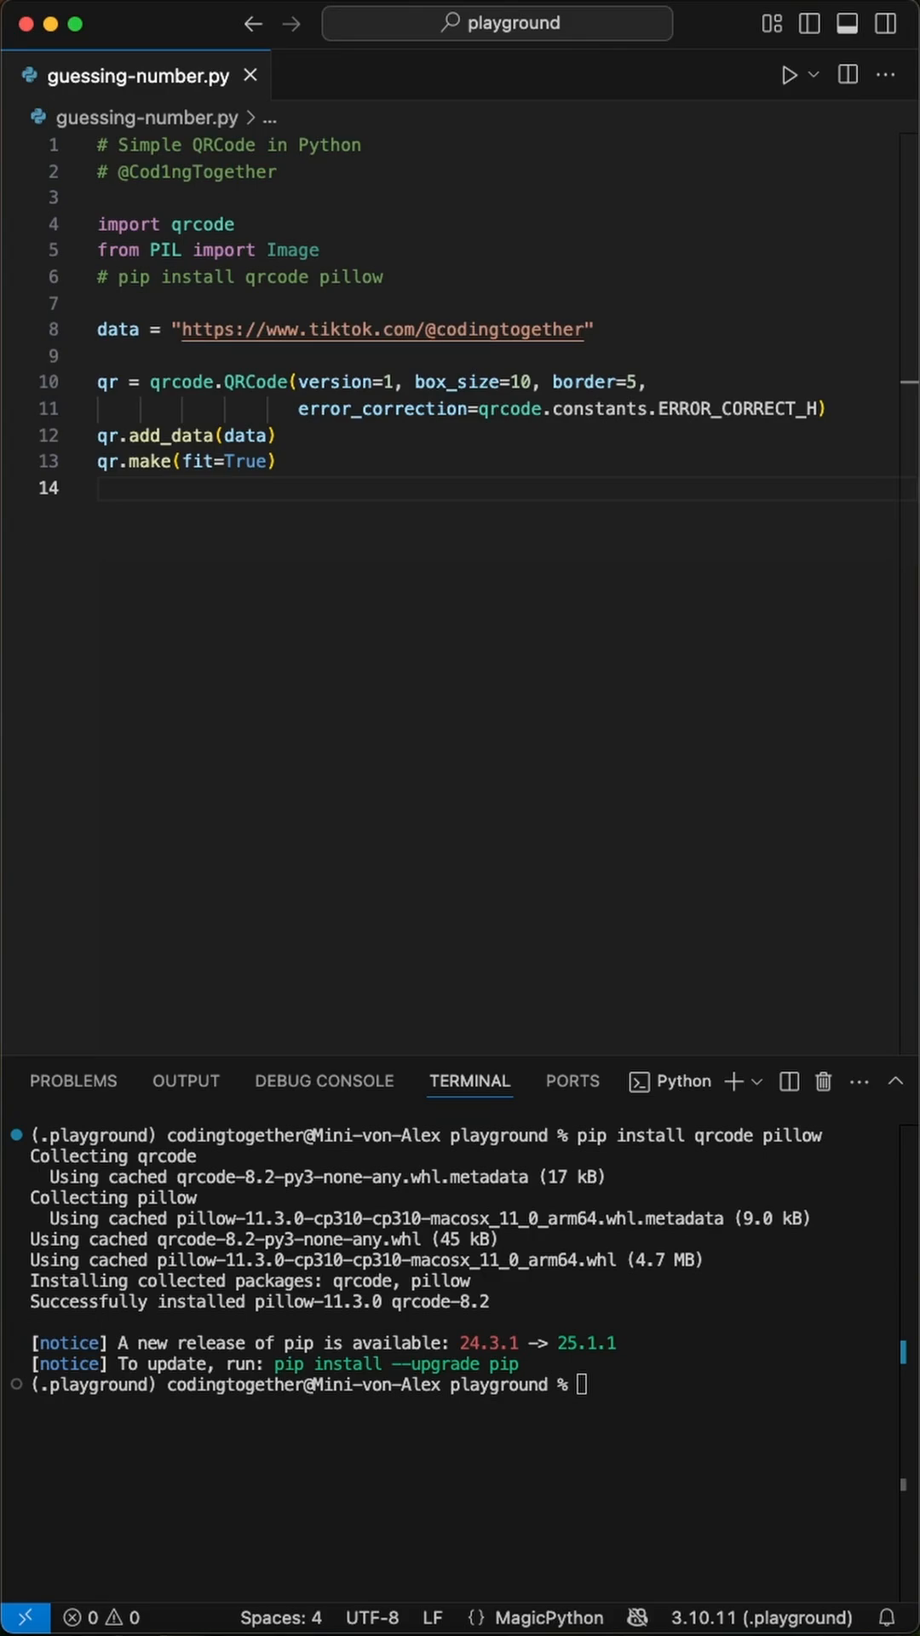
Step: Render the QR black on white, load my-logo.png resized to 120, and compute centered pos
{"action": "left_click", "coordinate": [98, 487]}
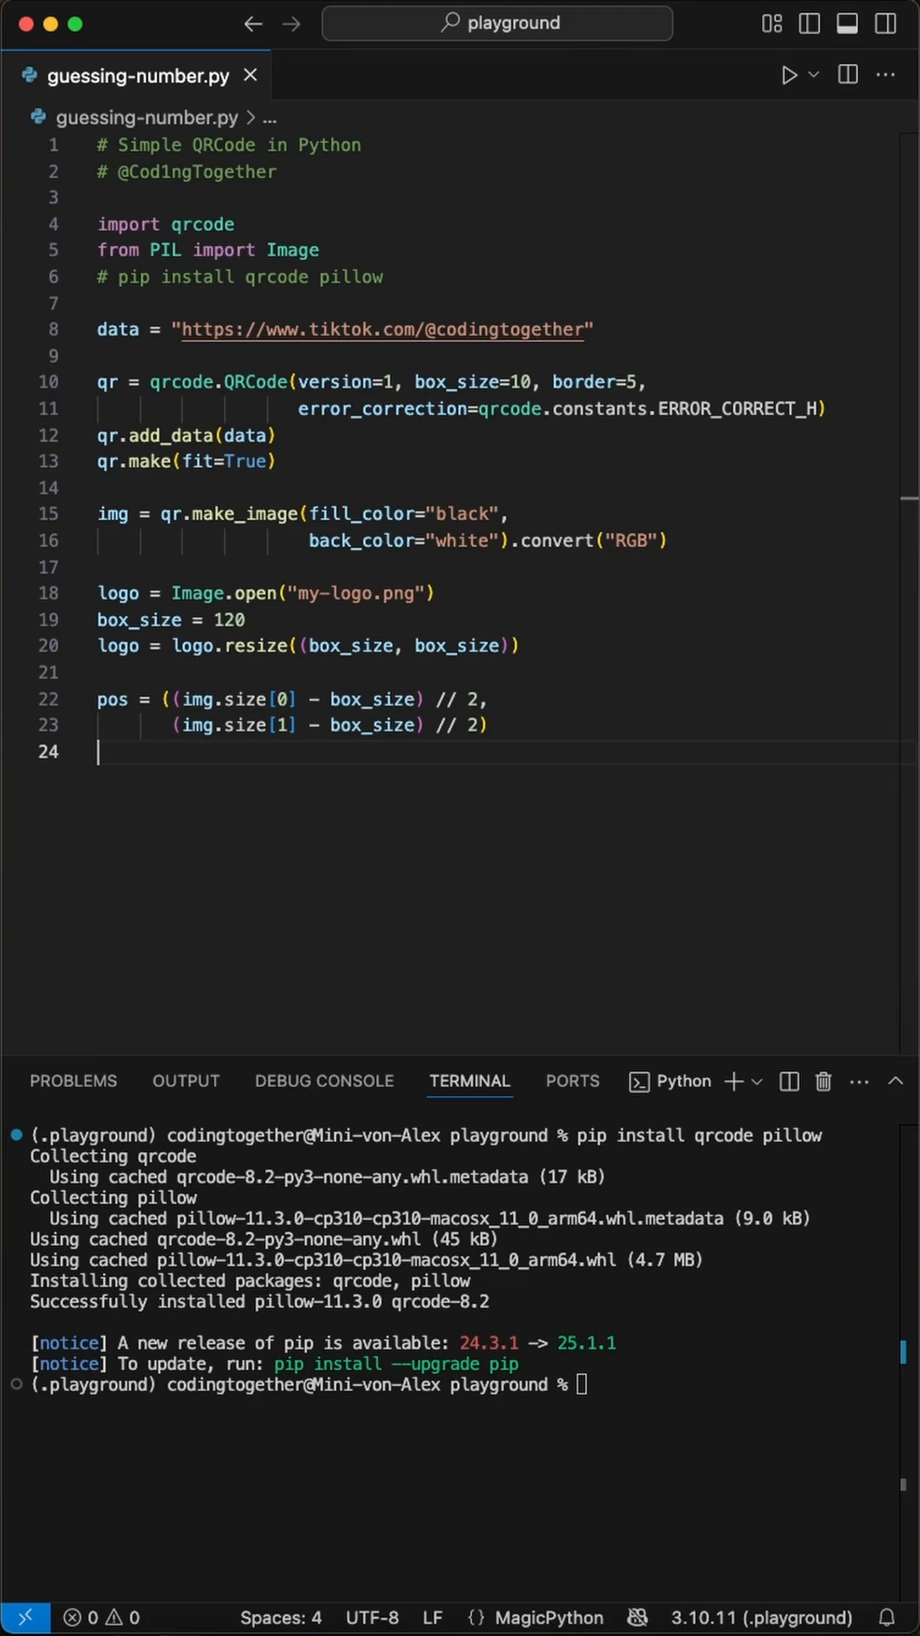
Step: Paste the logo at pos, save as 'qr_with_logo.png', and show the image
{"action": "type", "text": "img.paste(logo, pos)"}
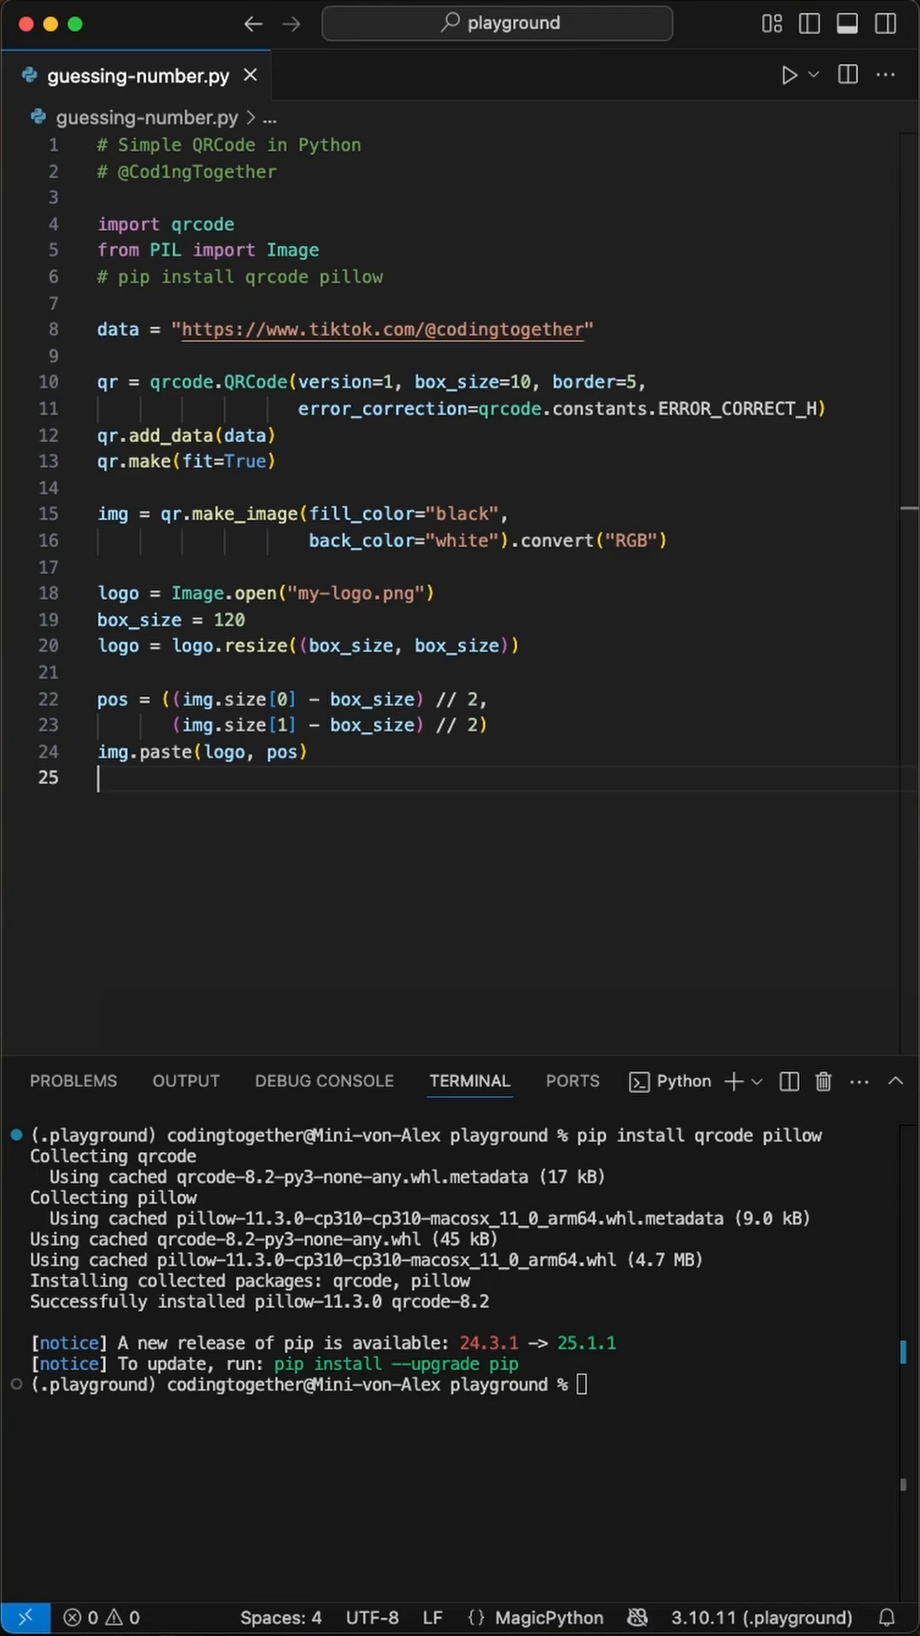
{"action": "type", "text": "img.save(\"qr_with_logo.png\")"}
{"action": "type", "text": "img.show()"}
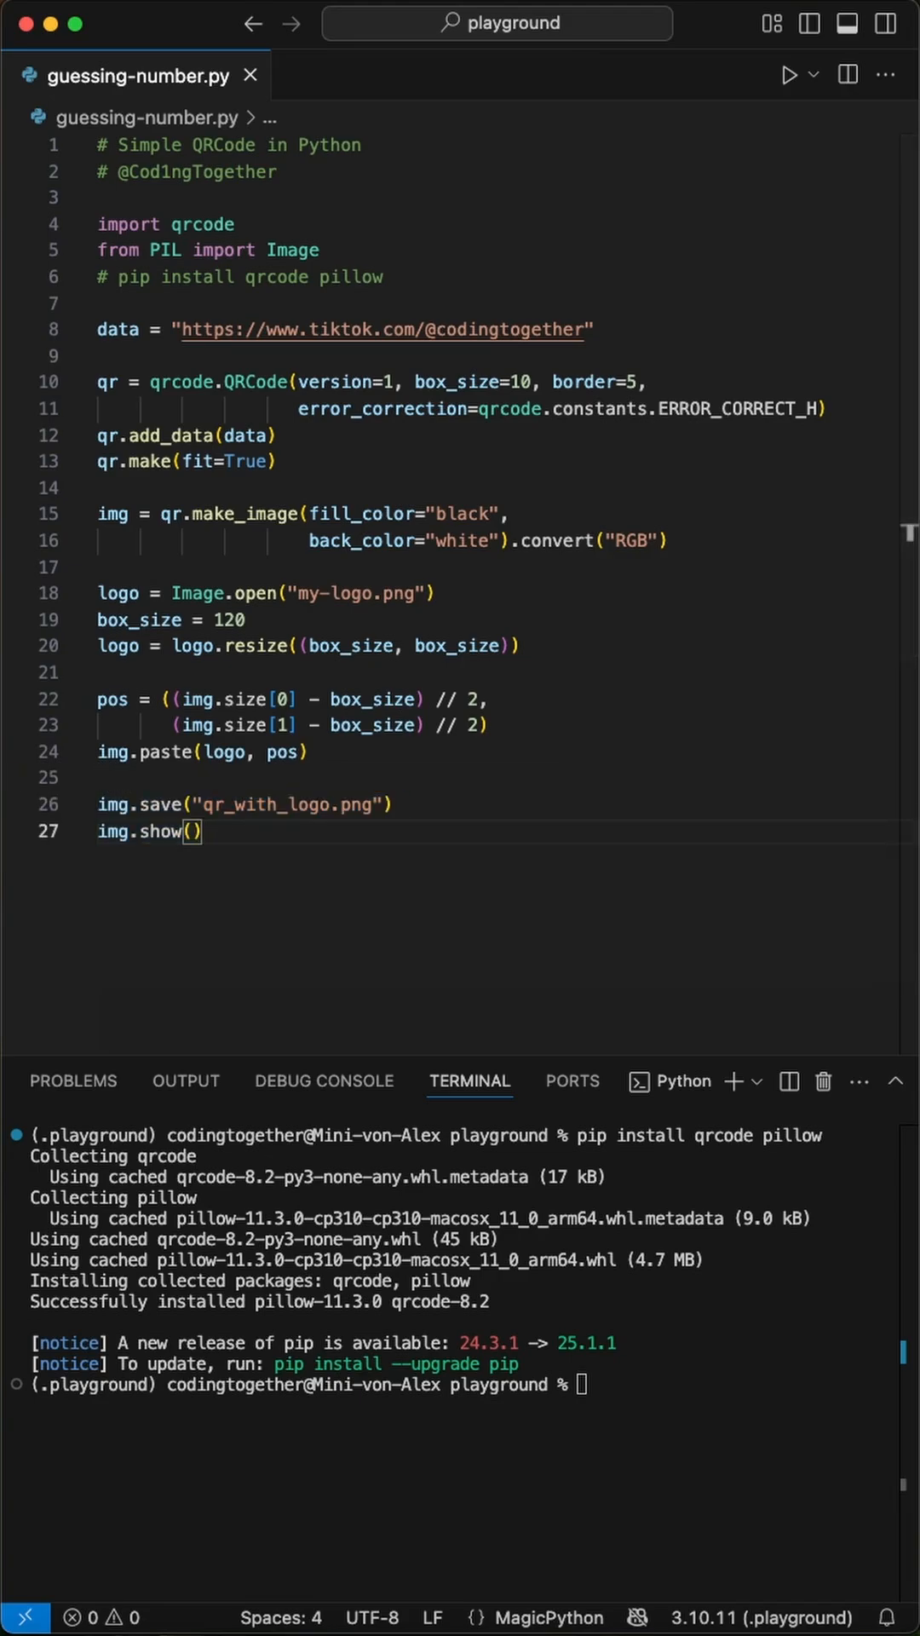